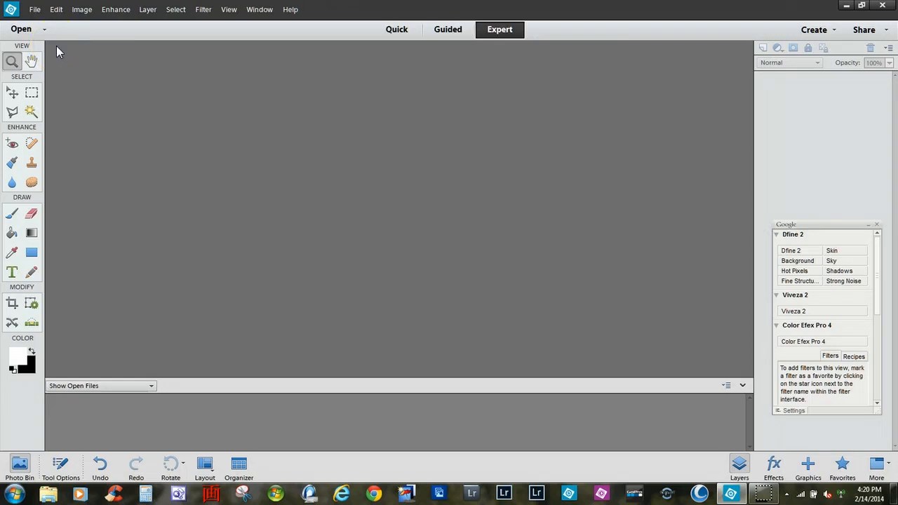
{"action": "mouse_move", "coordinate": [79, 79]}
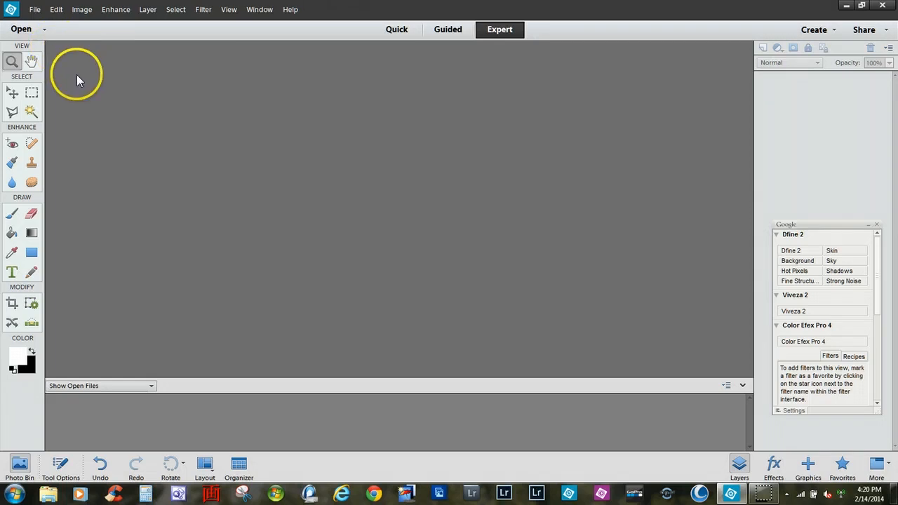
{"action": "mouse_move", "coordinate": [79, 92]}
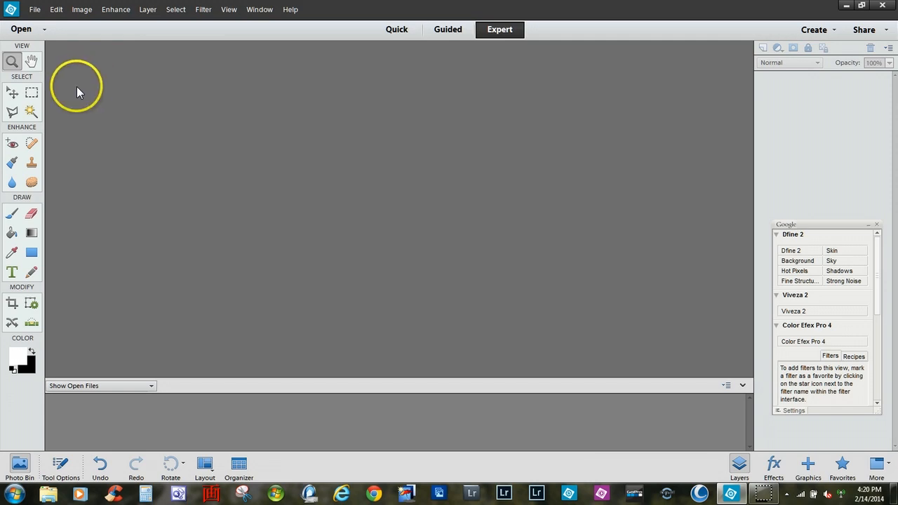
{"action": "mouse_move", "coordinate": [72, 76]}
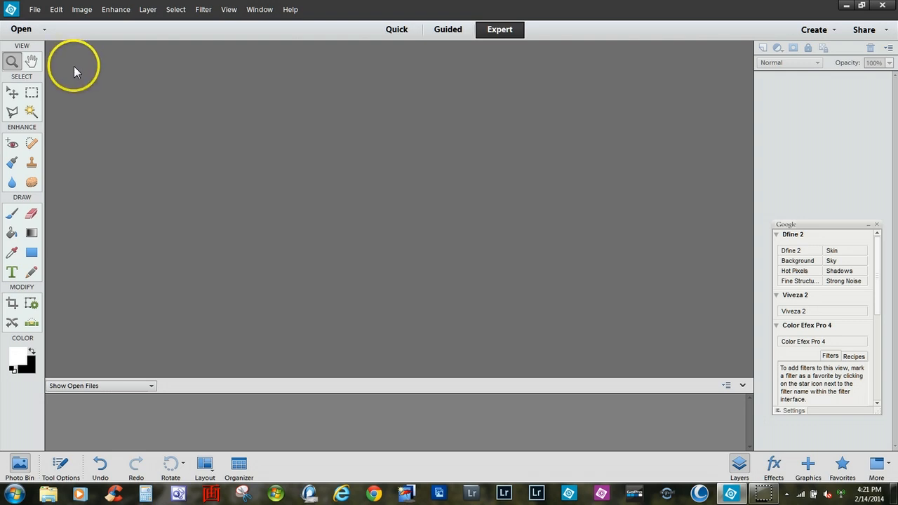
{"action": "mouse_move", "coordinate": [34, 9]}
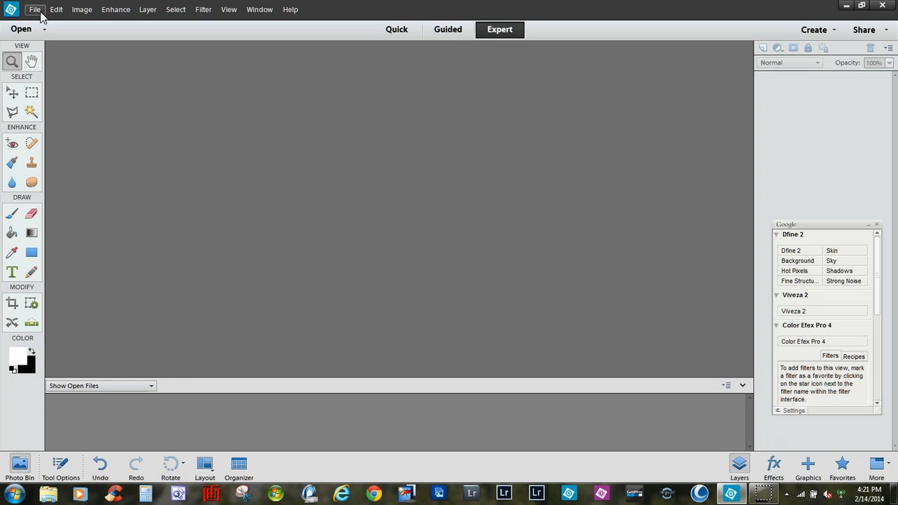
{"action": "mouse_move", "coordinate": [115, 44]}
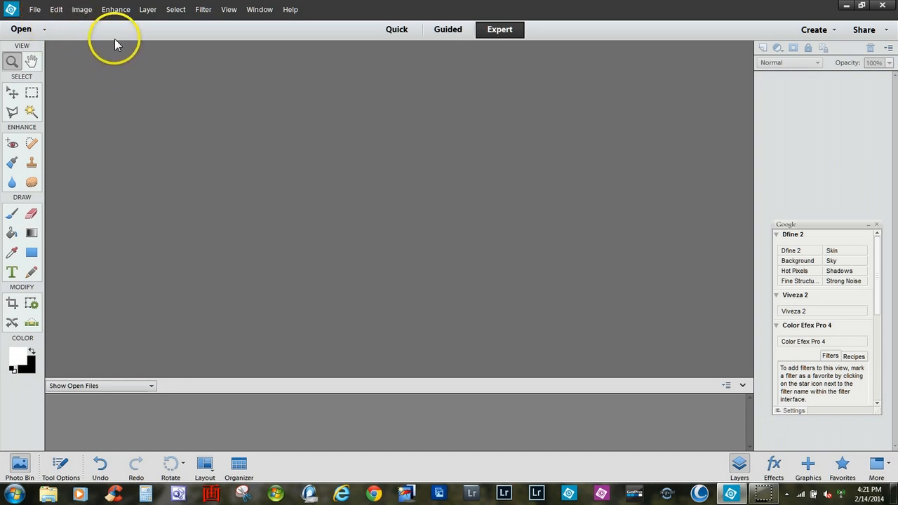
{"action": "mouse_move", "coordinate": [116, 9]}
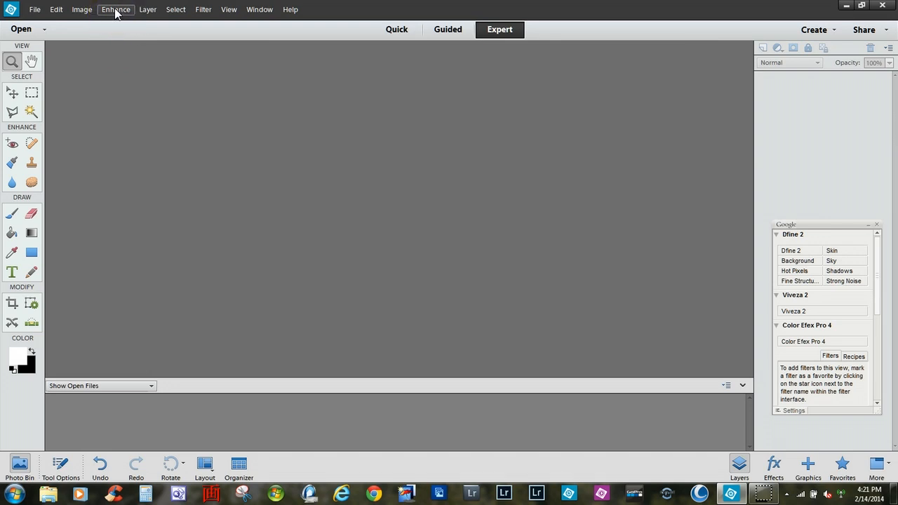
Open the Enhance menu to reach Photomerge Panorama, with no image loaded.
{"action": "left_click", "coordinate": [115, 9]}
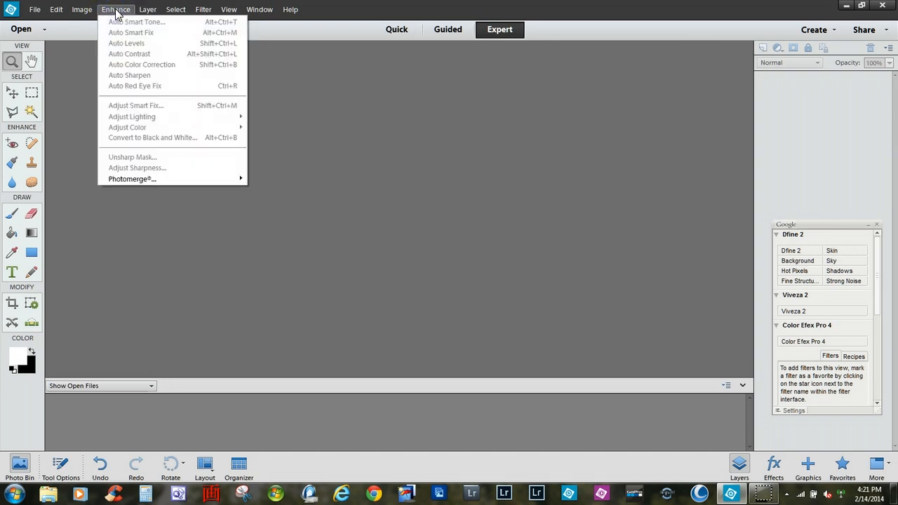
{"action": "mouse_move", "coordinate": [132, 179]}
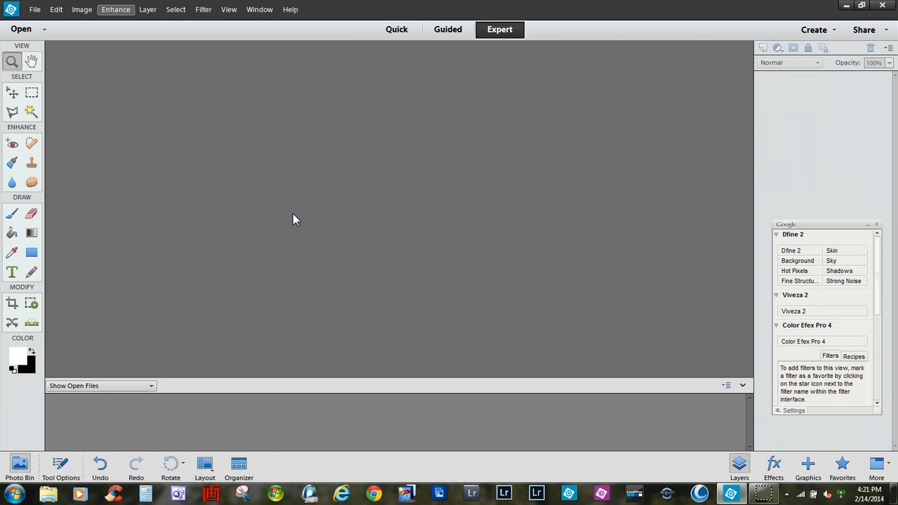
{"action": "mouse_move", "coordinate": [210, 76]}
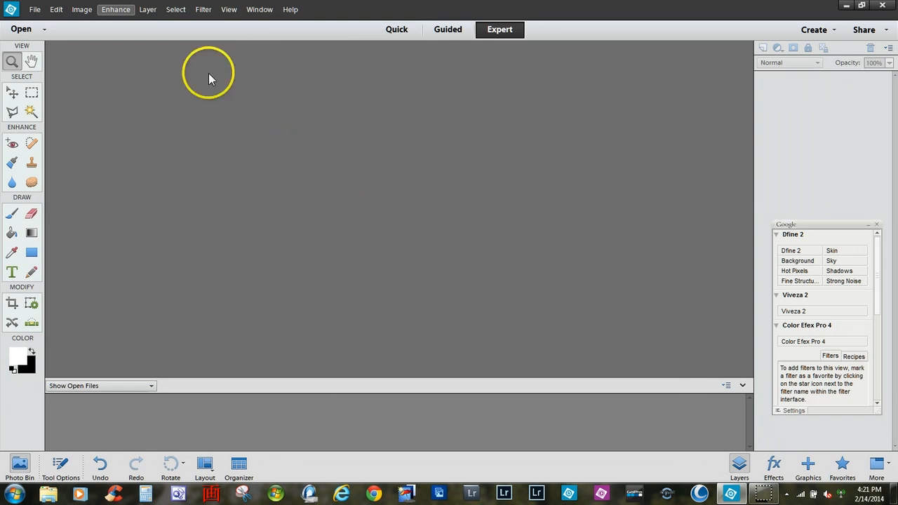
{"action": "mouse_move", "coordinate": [204, 74]}
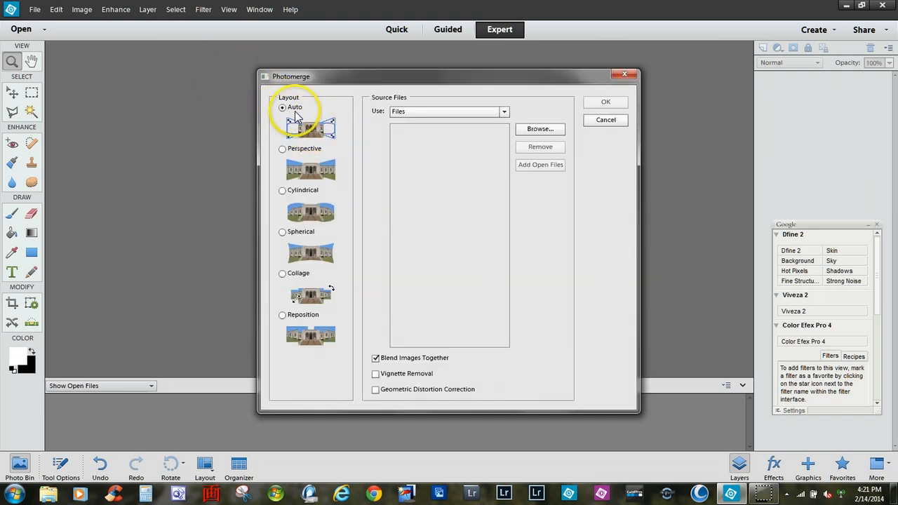
{"action": "mouse_move", "coordinate": [298, 298]}
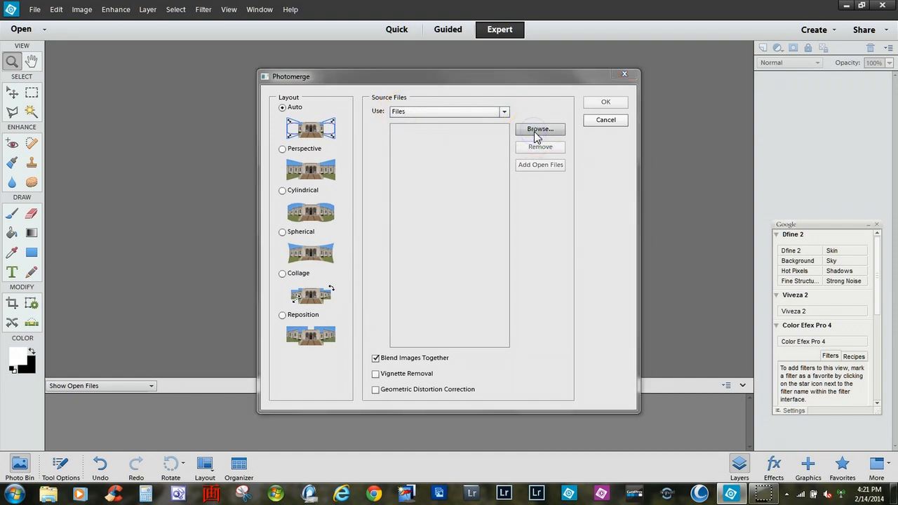
Browse to the 2013/resize folder and add photos DSC_2828 through DSC_2833.
{"action": "left_click", "coordinate": [539, 129]}
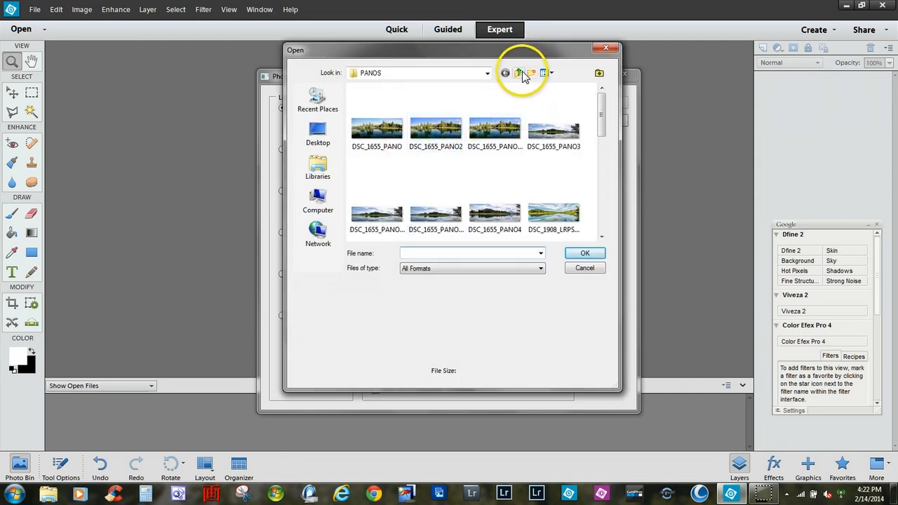
{"action": "left_click", "coordinate": [517, 72]}
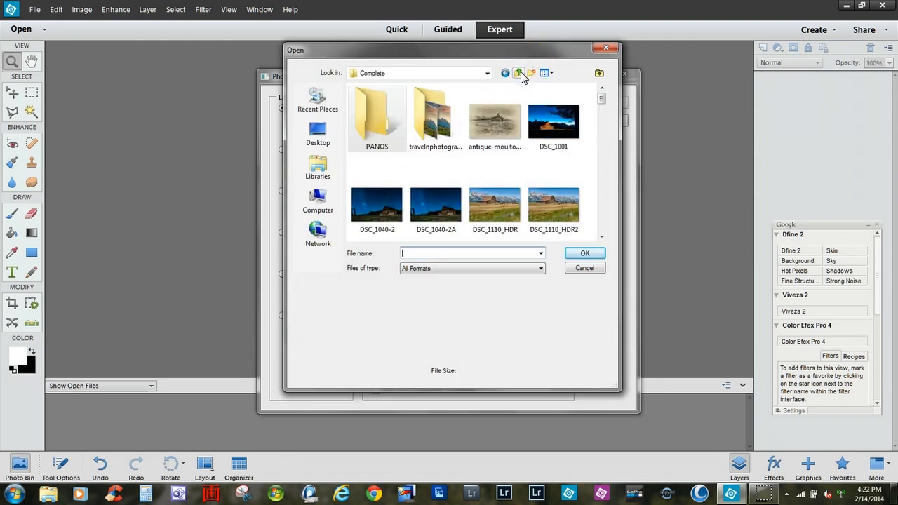
{"action": "left_click", "coordinate": [519, 72]}
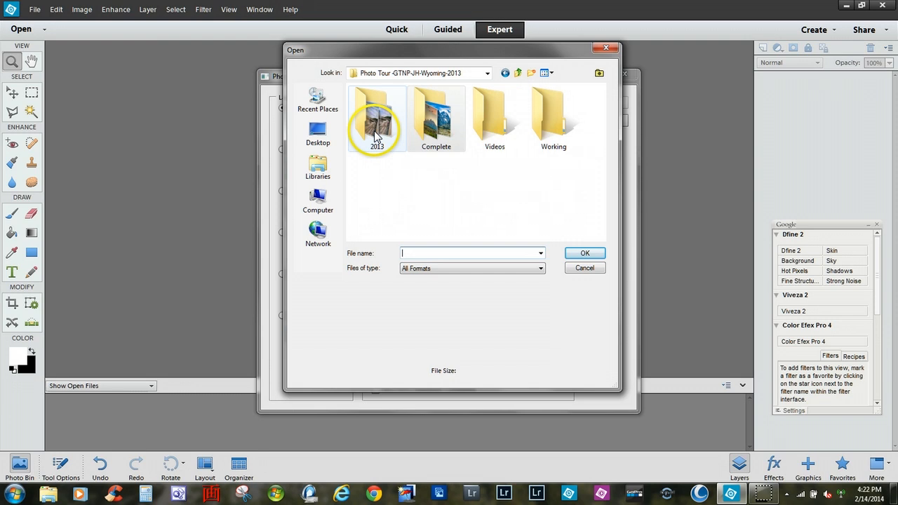
{"action": "double_click", "coordinate": [377, 119]}
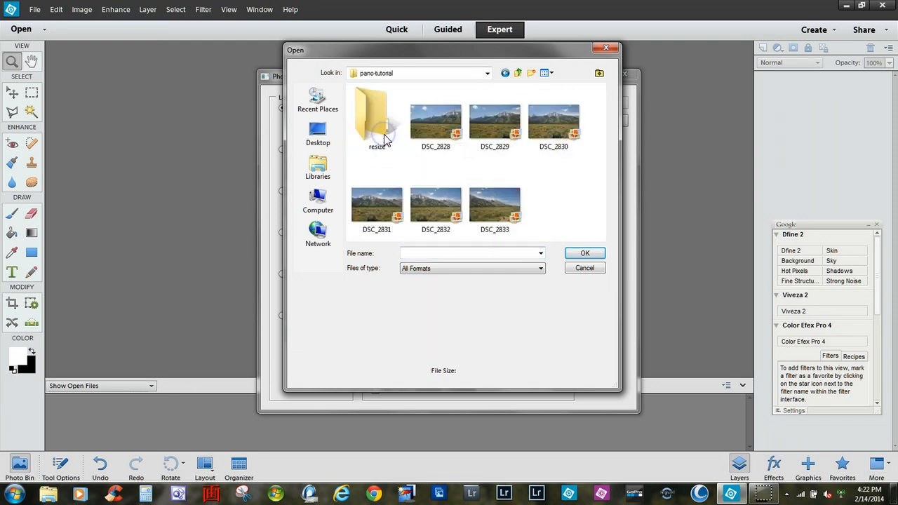
{"action": "double_click", "coordinate": [377, 119]}
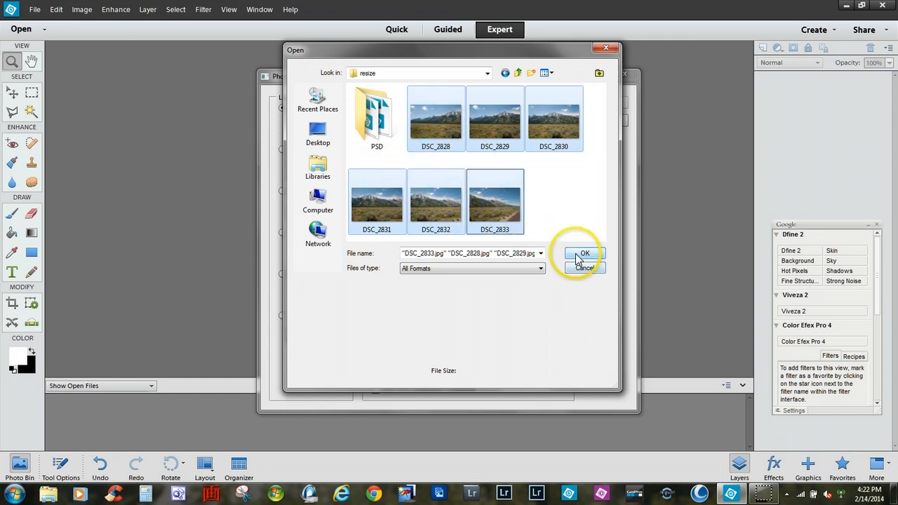
{"action": "left_click", "coordinate": [585, 253]}
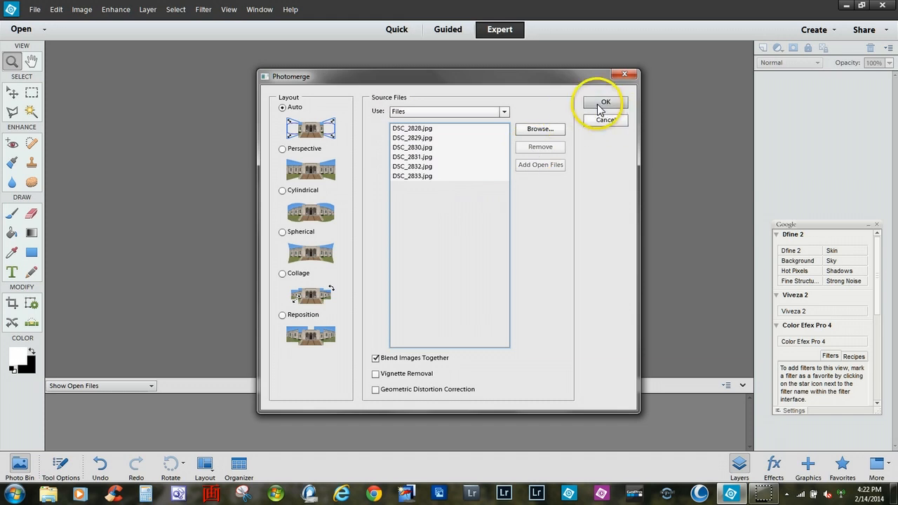
Confirm Photomerge to stack and blend the six photos into Untitled_Panorama1.
{"action": "left_click", "coordinate": [604, 102]}
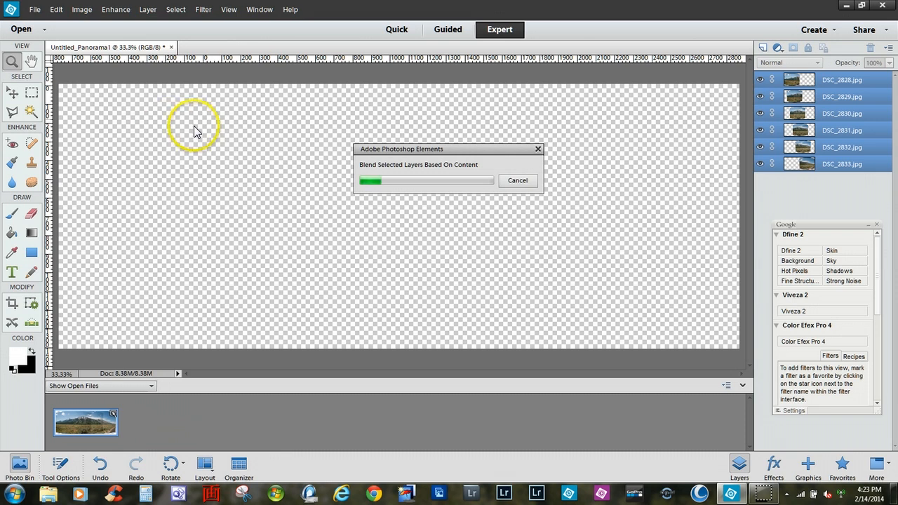
{"action": "mouse_move", "coordinate": [175, 145]}
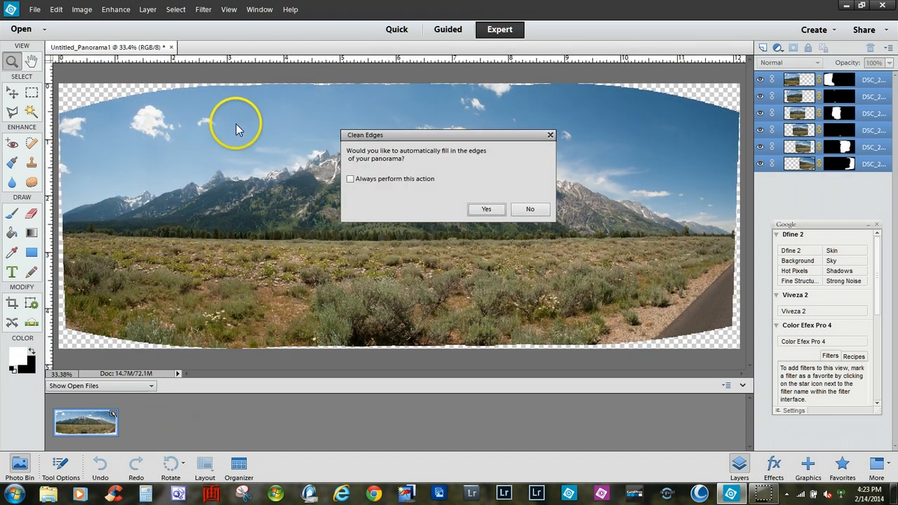
{"action": "mouse_move", "coordinate": [158, 100]}
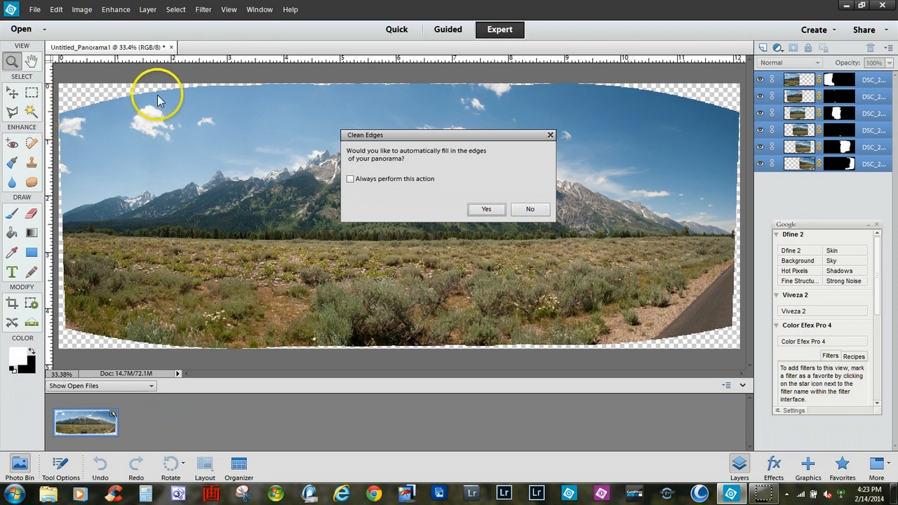
{"action": "mouse_move", "coordinate": [95, 337]}
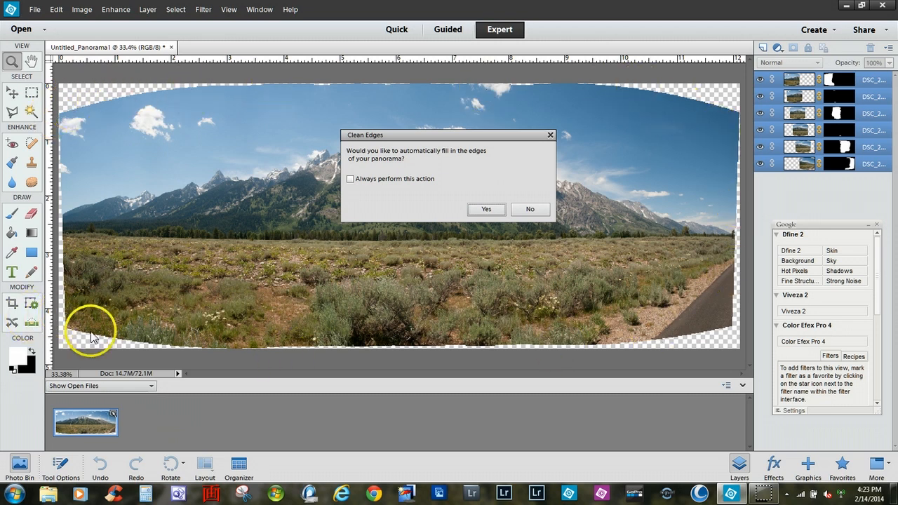
{"action": "mouse_move", "coordinate": [67, 112]}
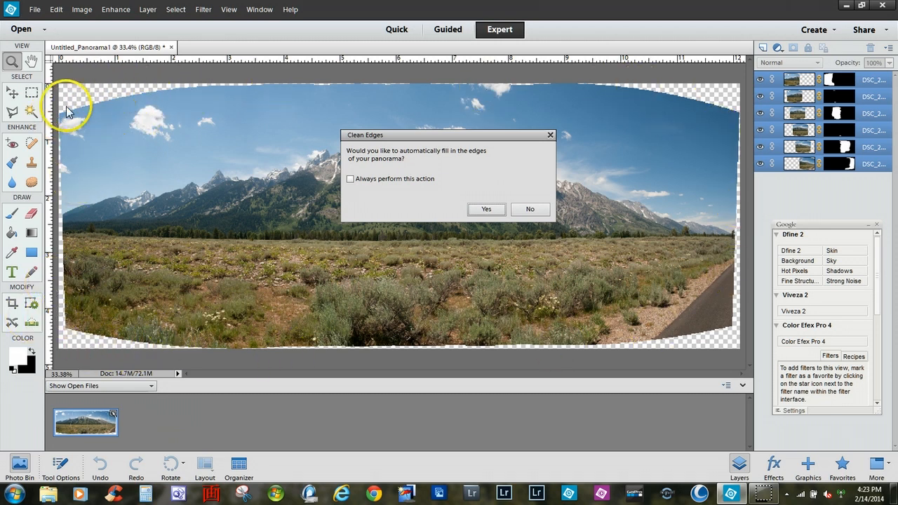
{"action": "mouse_move", "coordinate": [711, 193]}
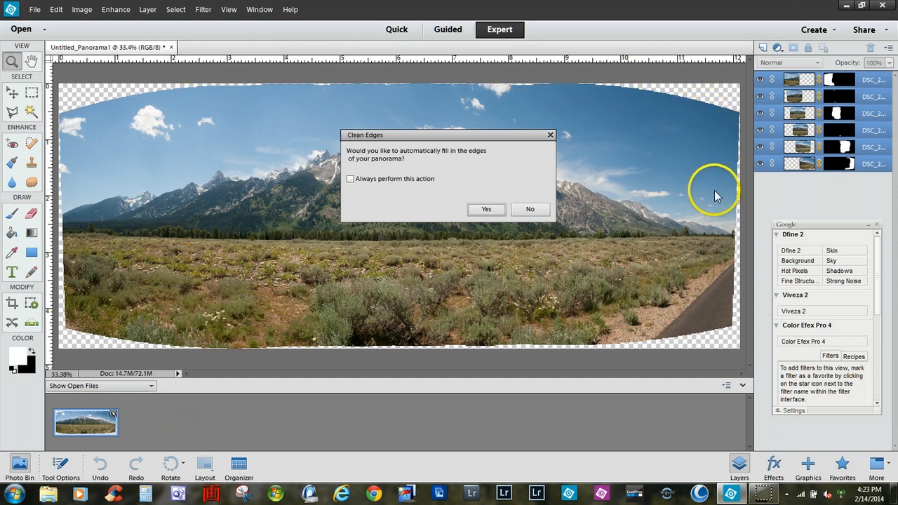
{"action": "mouse_move", "coordinate": [379, 145]}
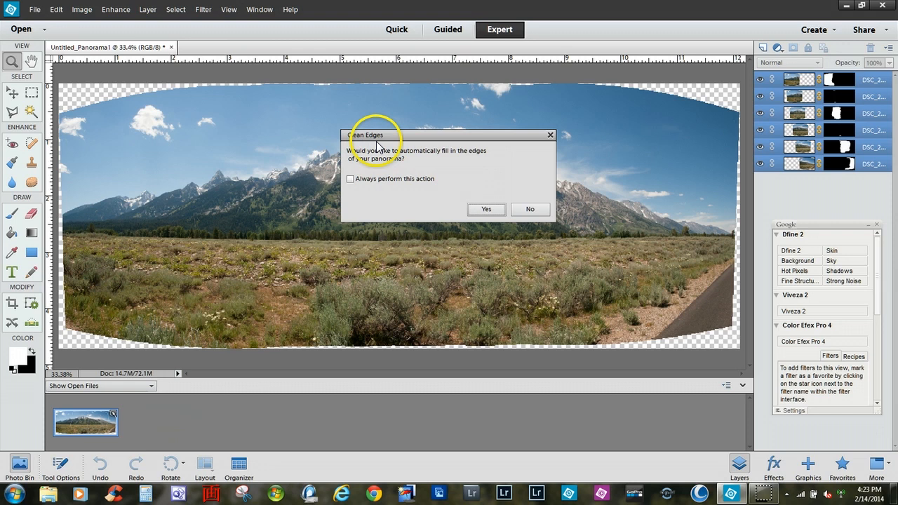
{"action": "mouse_move", "coordinate": [498, 165]}
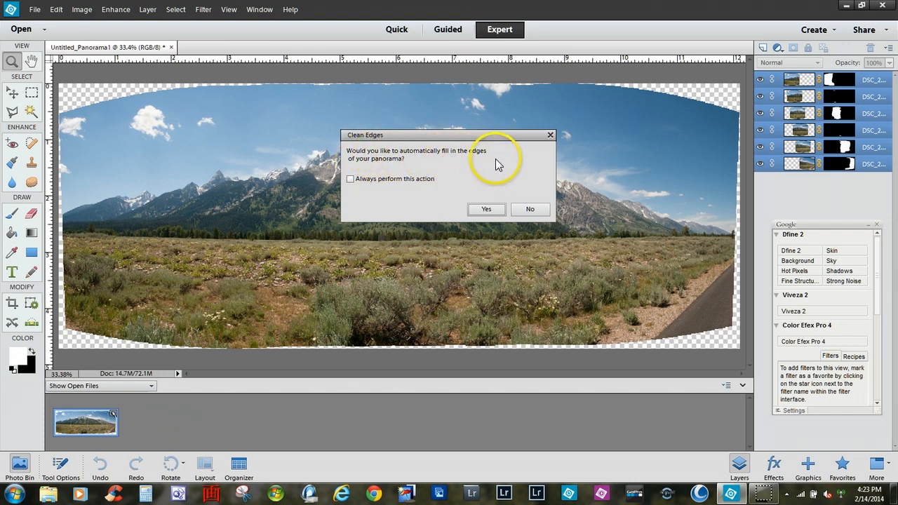
{"action": "mouse_move", "coordinate": [424, 175]}
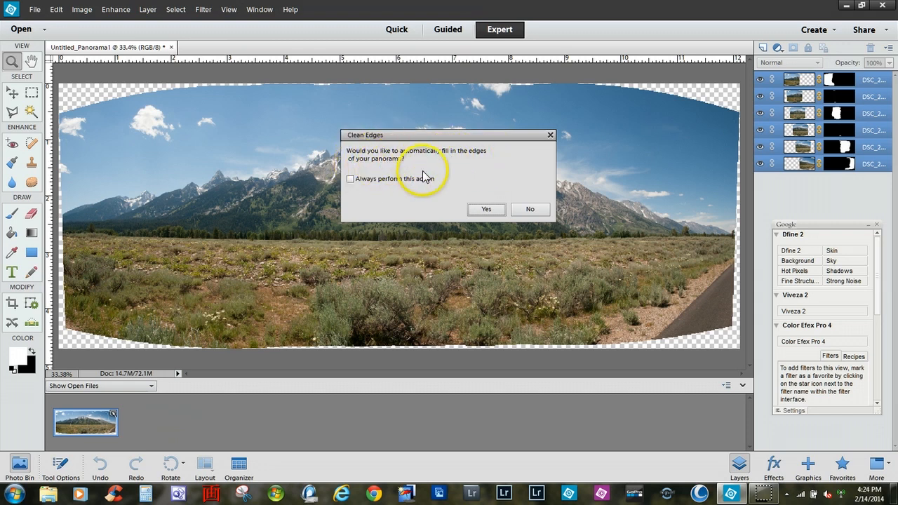
{"action": "mouse_move", "coordinate": [354, 186]}
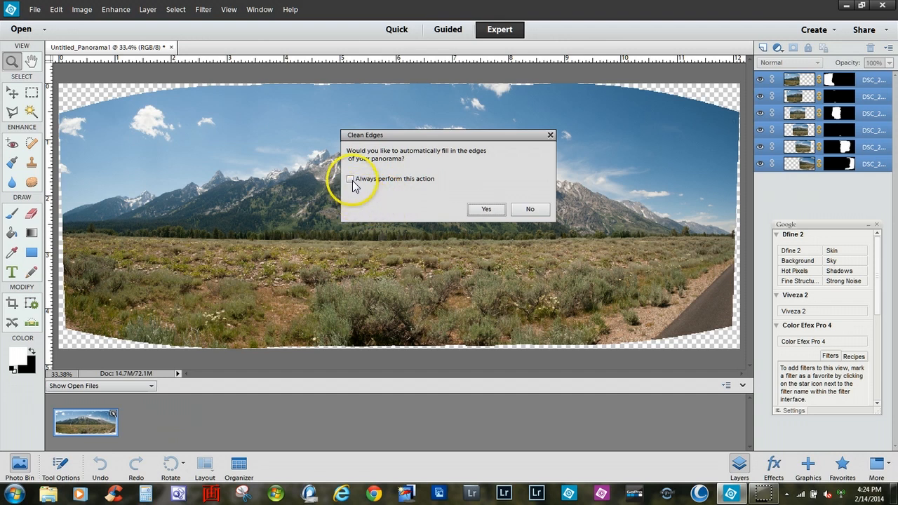
{"action": "mouse_move", "coordinate": [427, 191]}
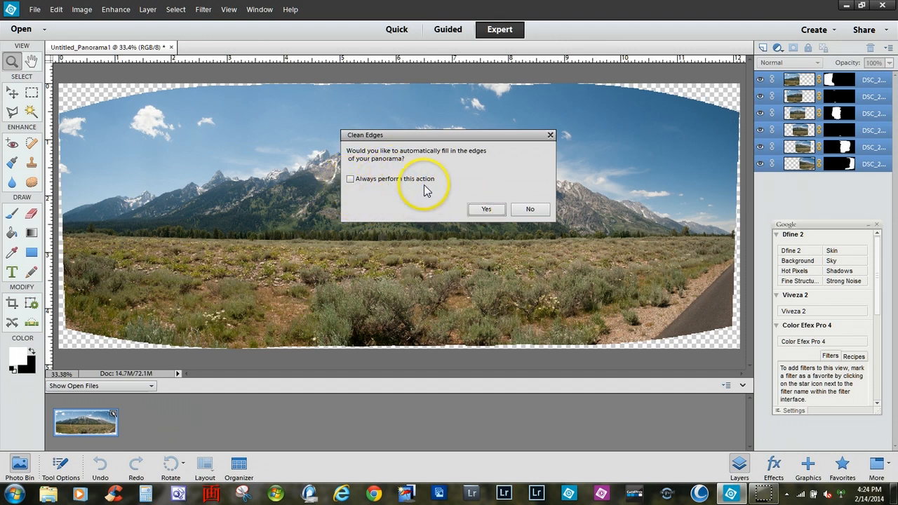
Accept Clean Edges auto-fill, adding Layer 1 above the six masked photo layers.
{"action": "left_click", "coordinate": [529, 209]}
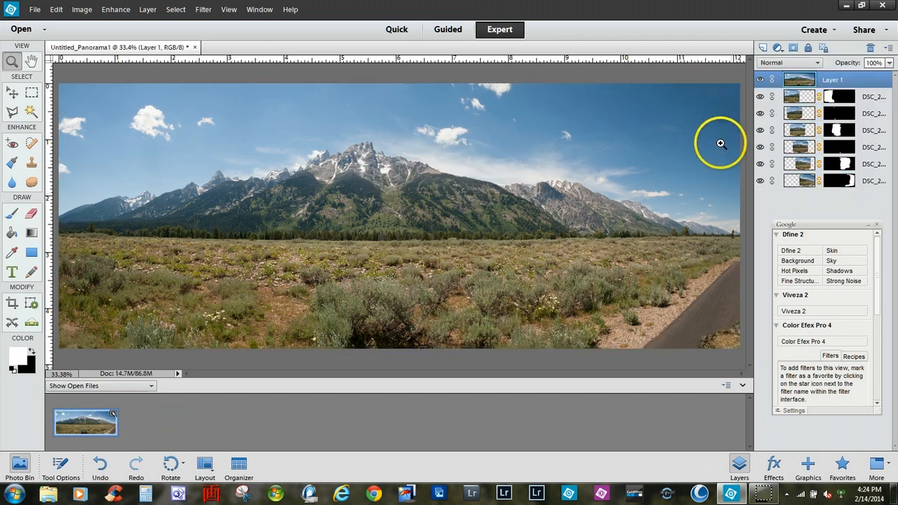
{"action": "mouse_move", "coordinate": [149, 378]}
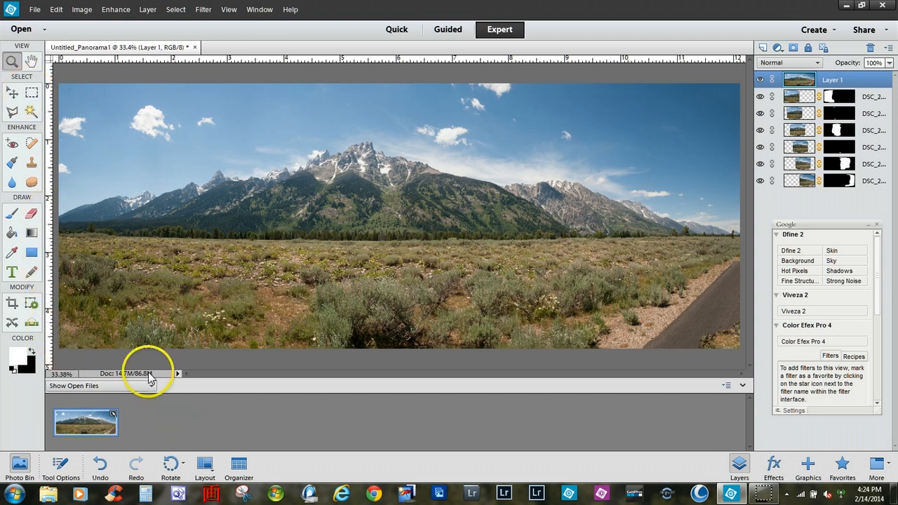
{"action": "mouse_move", "coordinate": [715, 350]}
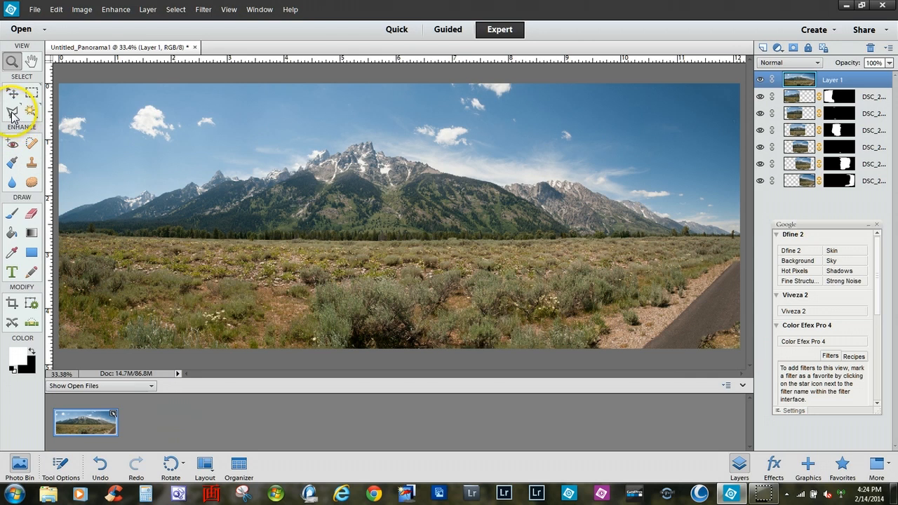
{"action": "mouse_move", "coordinate": [12, 112]}
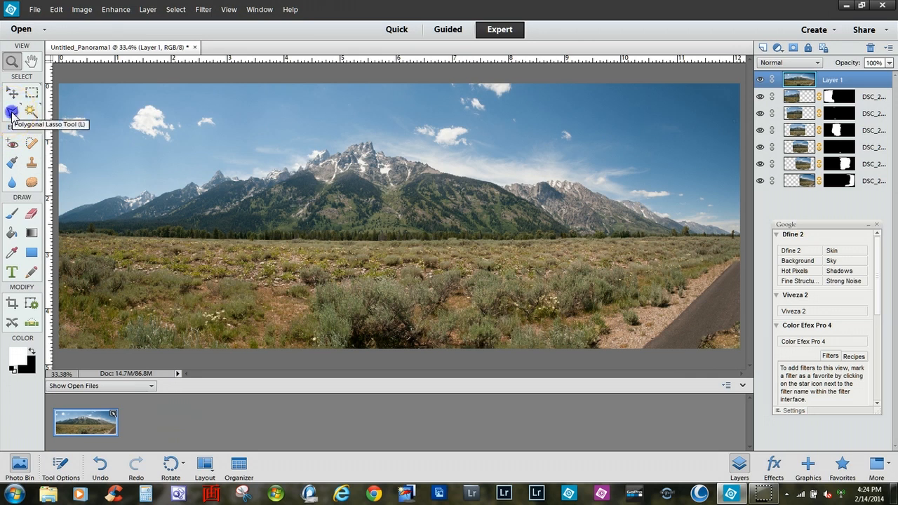
{"action": "left_click", "coordinate": [12, 110]}
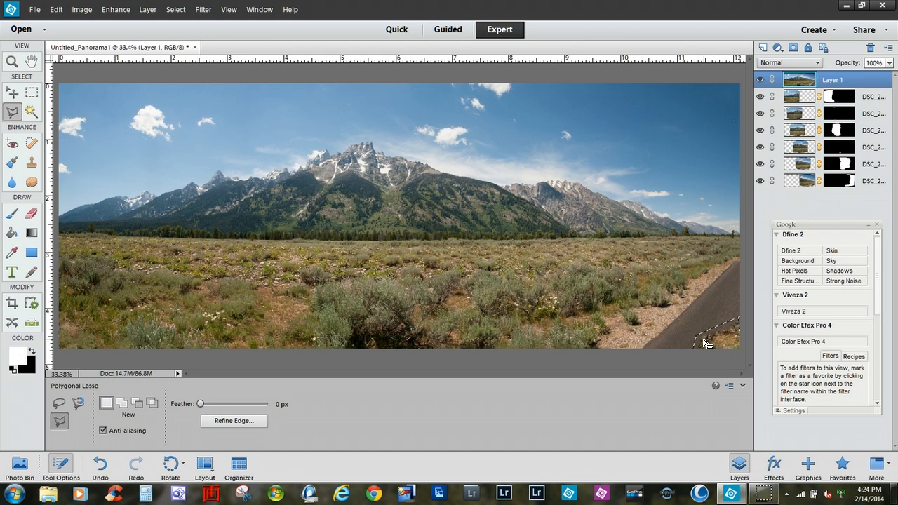
Outline the road patch in the panorama's lower-right corner with the Polygonal Lasso.
{"action": "left_click", "coordinate": [718, 325]}
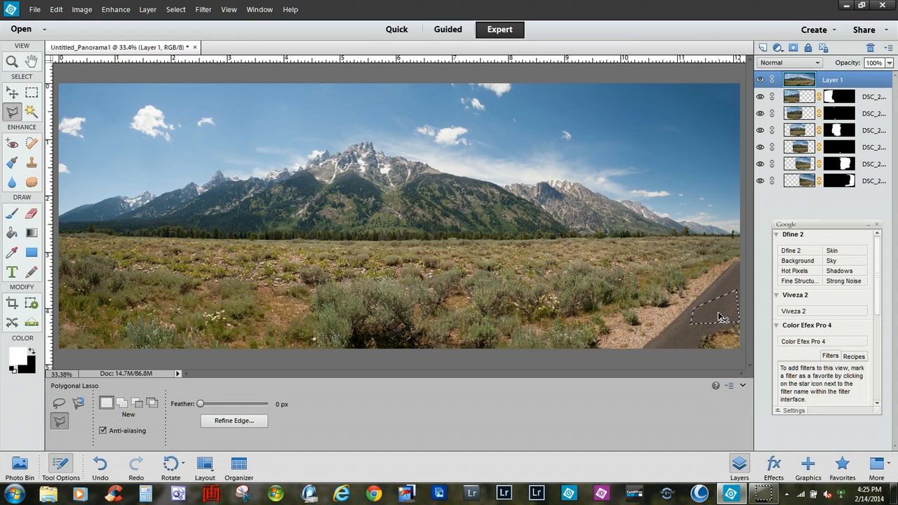
{"action": "left_click", "coordinate": [719, 332]}
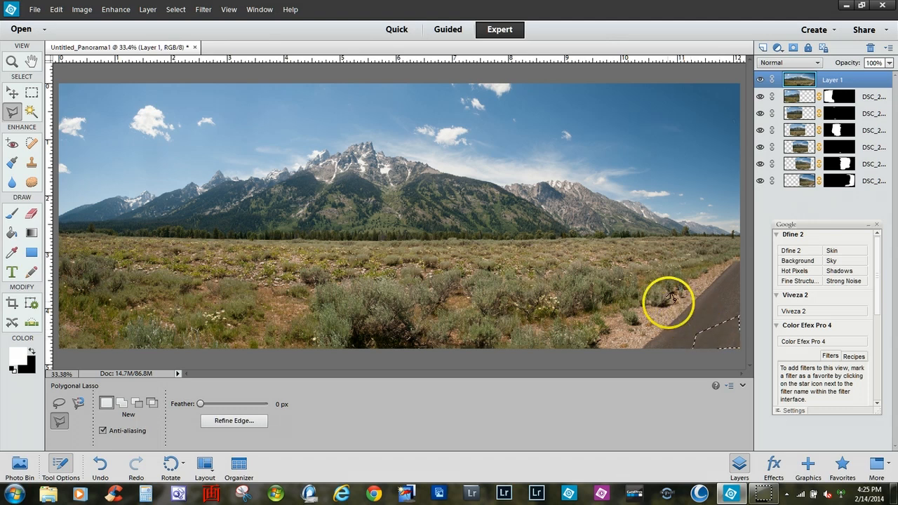
{"action": "mouse_move", "coordinate": [715, 329]}
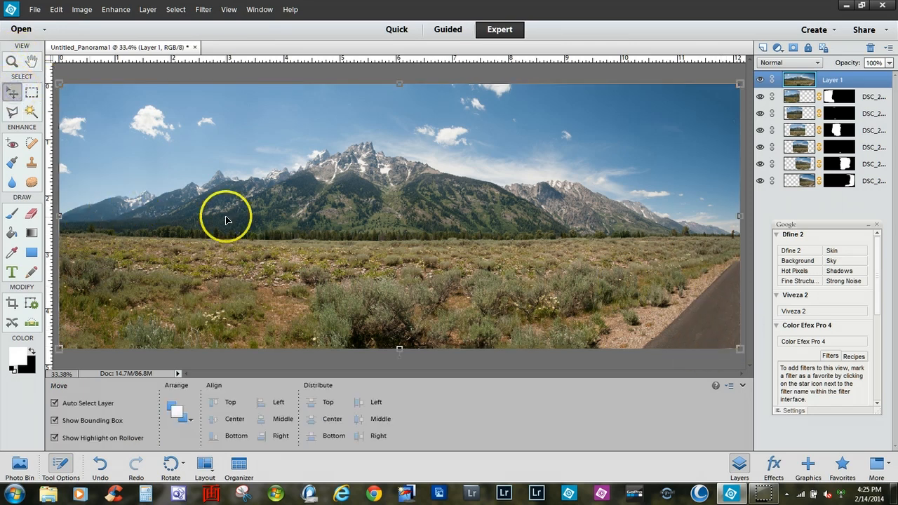
{"action": "mouse_move", "coordinate": [168, 214]}
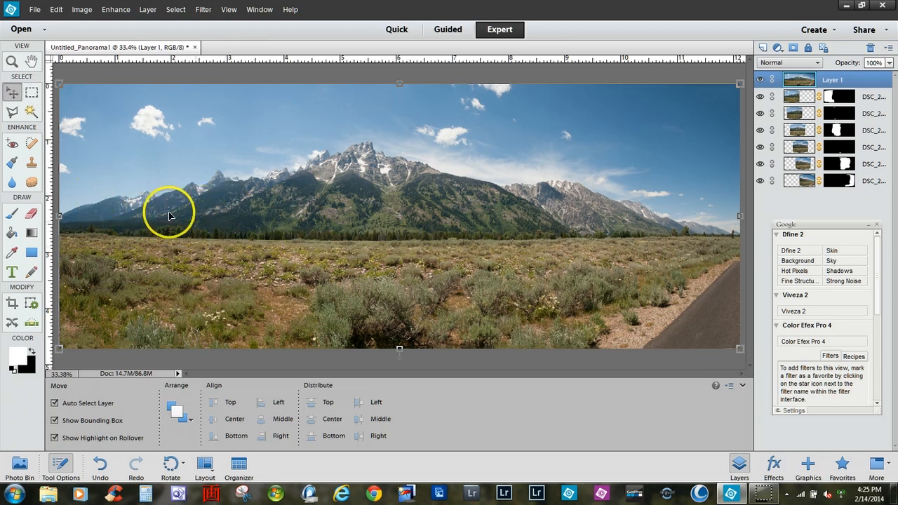
{"action": "mouse_move", "coordinate": [256, 207]}
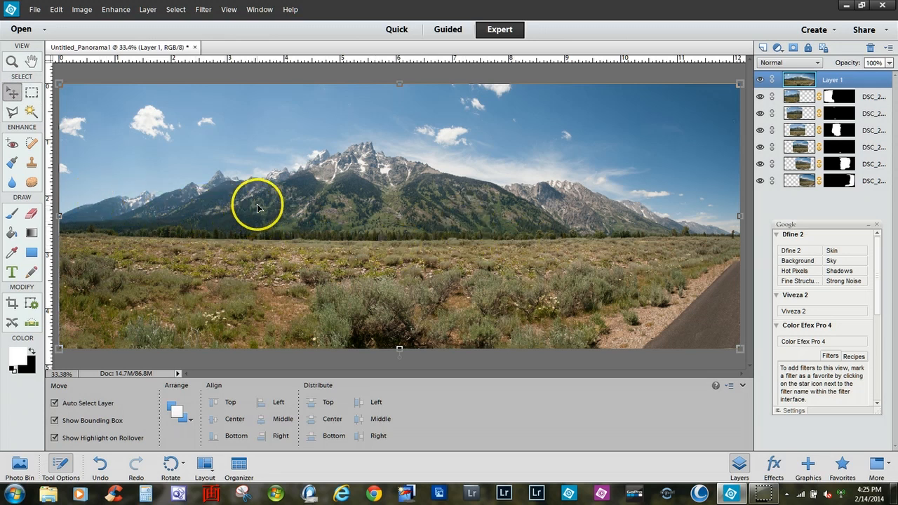
{"action": "mouse_move", "coordinate": [88, 210]}
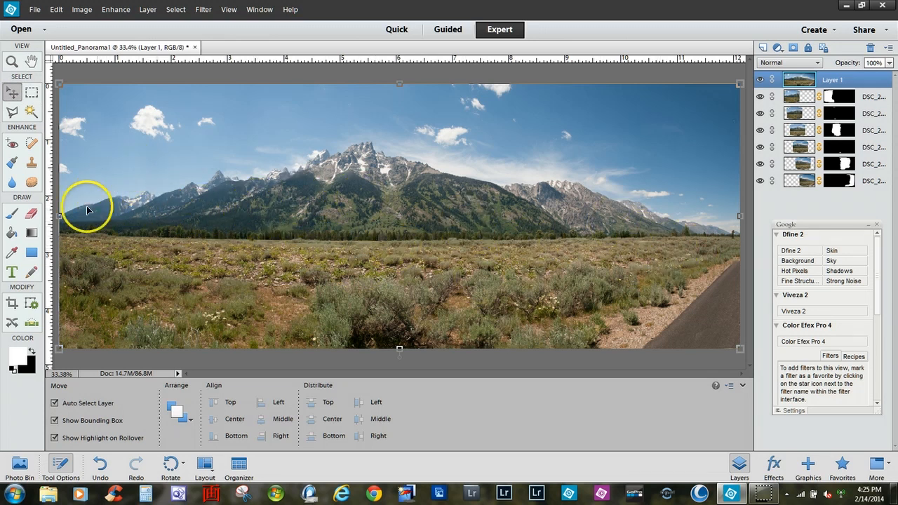
{"action": "mouse_move", "coordinate": [318, 243]}
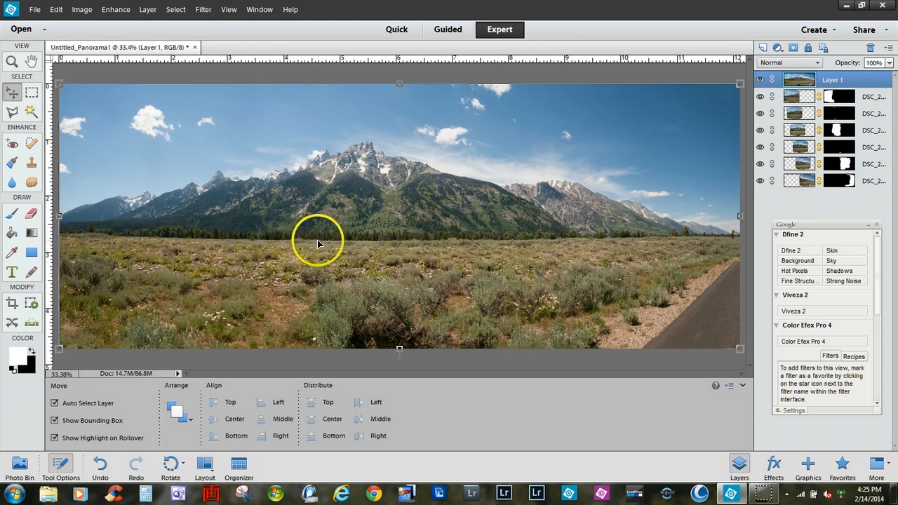
{"action": "mouse_move", "coordinate": [360, 223]}
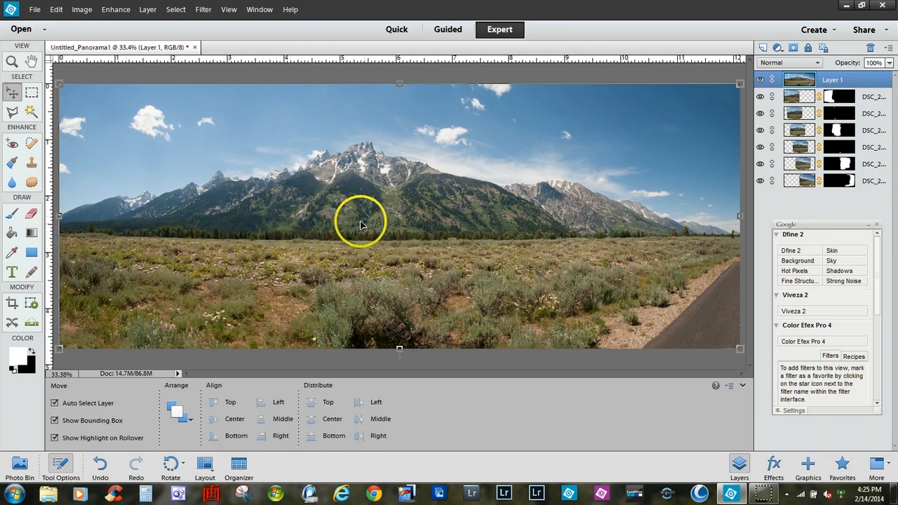
{"action": "mouse_move", "coordinate": [162, 163]}
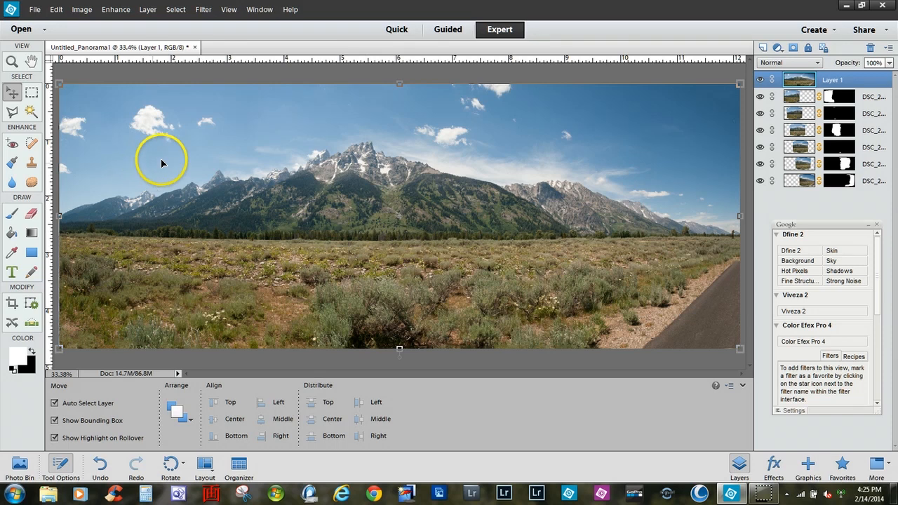
{"action": "mouse_move", "coordinate": [317, 203]}
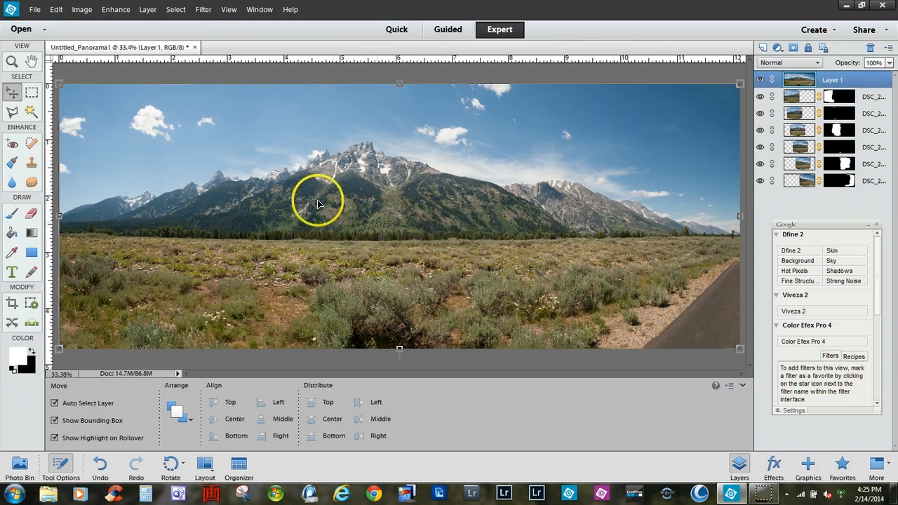
{"action": "mouse_move", "coordinate": [558, 235]}
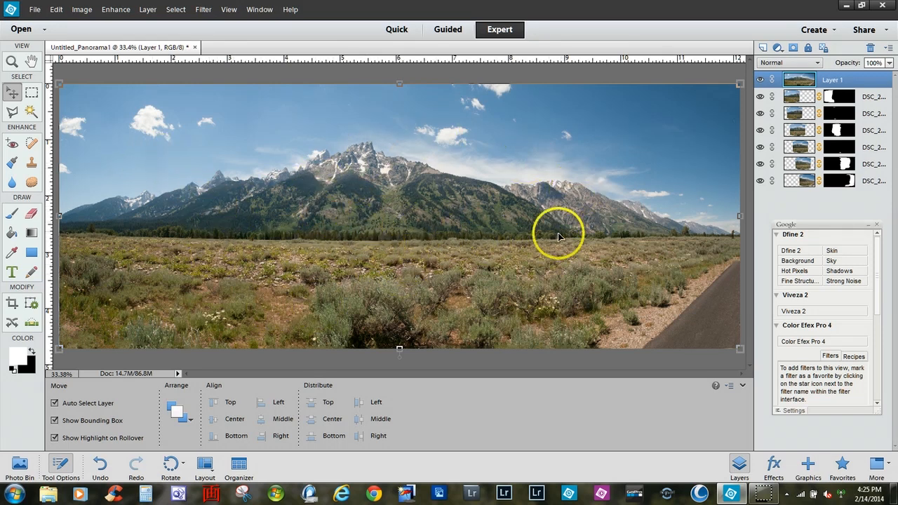